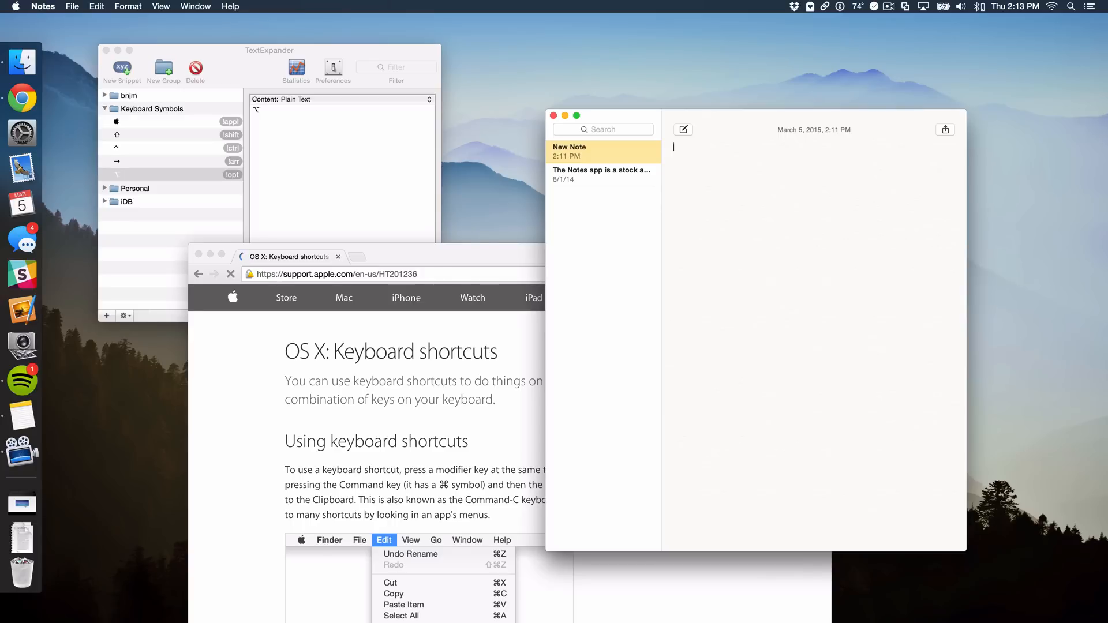
- Type 'Press Control' and 'Press Control (^)', letting the !ctrl abbreviation expand to the caret
type("Pres")
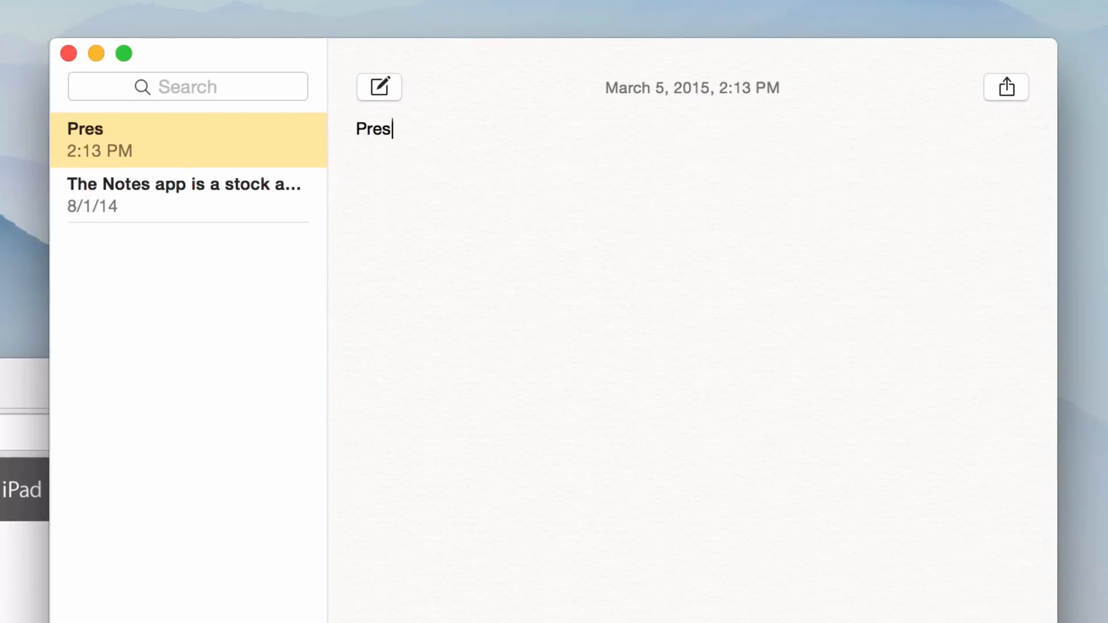
type("s Control")
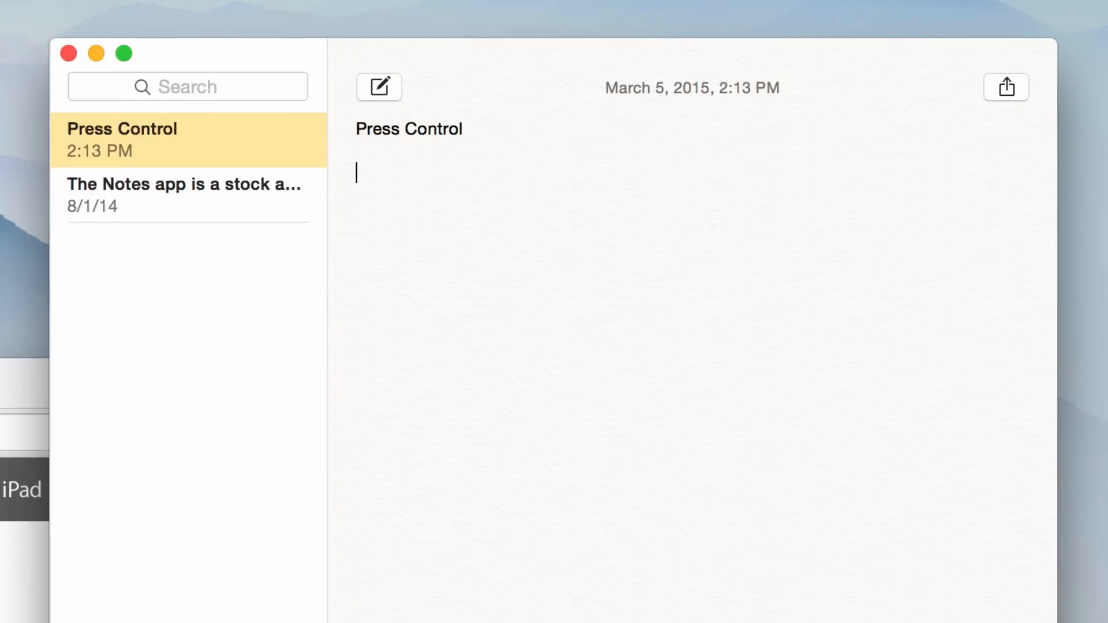
type("Pre")
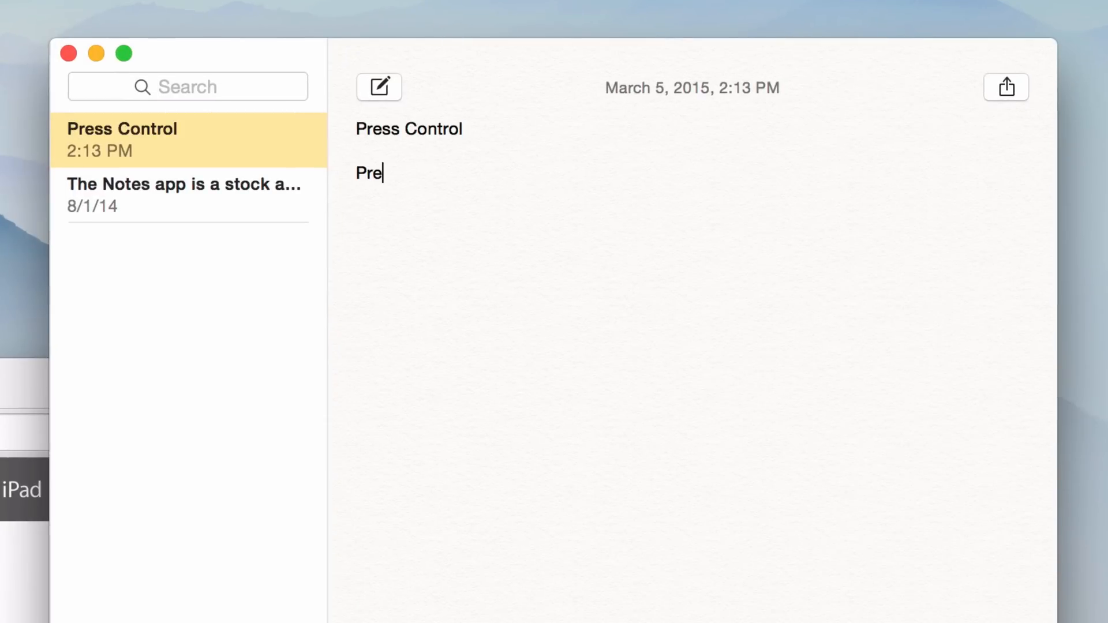
type("ss !c")
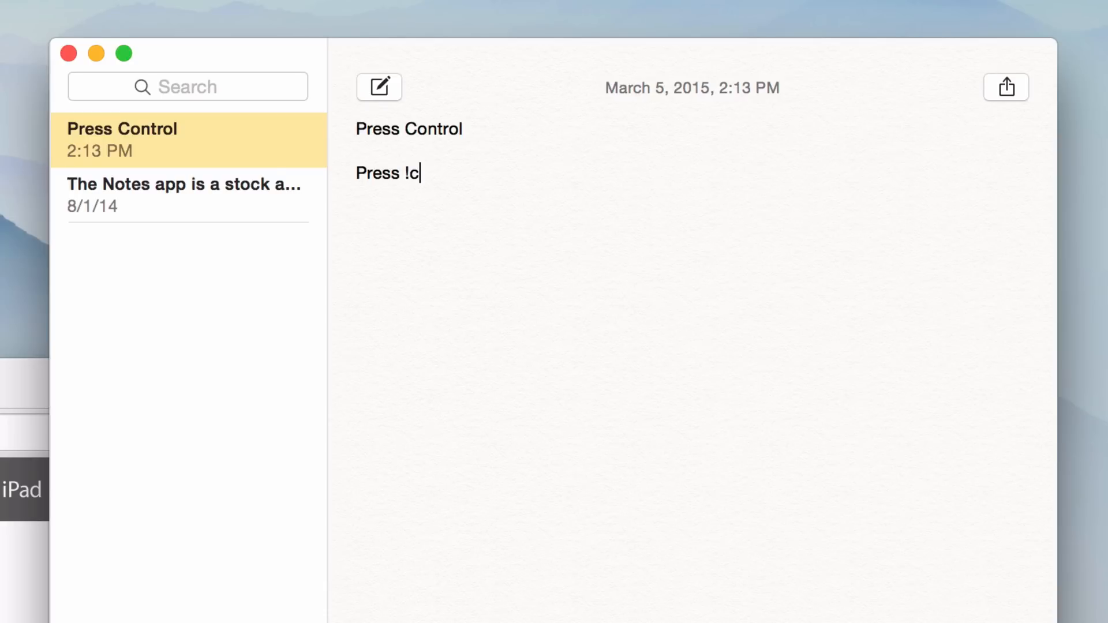
type("^")
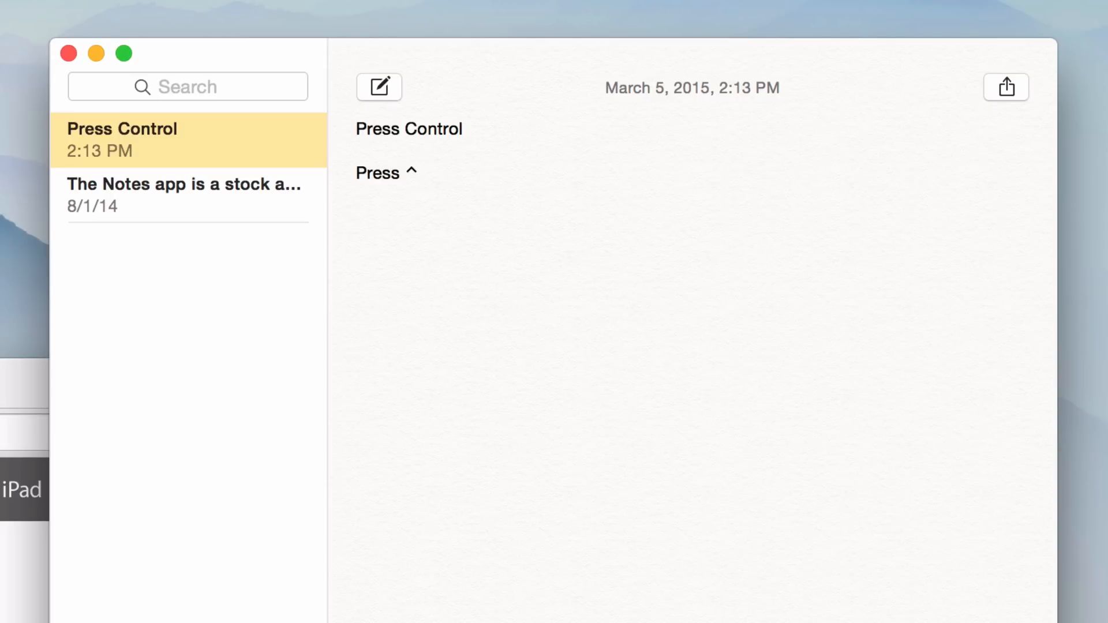
type("Control (!")
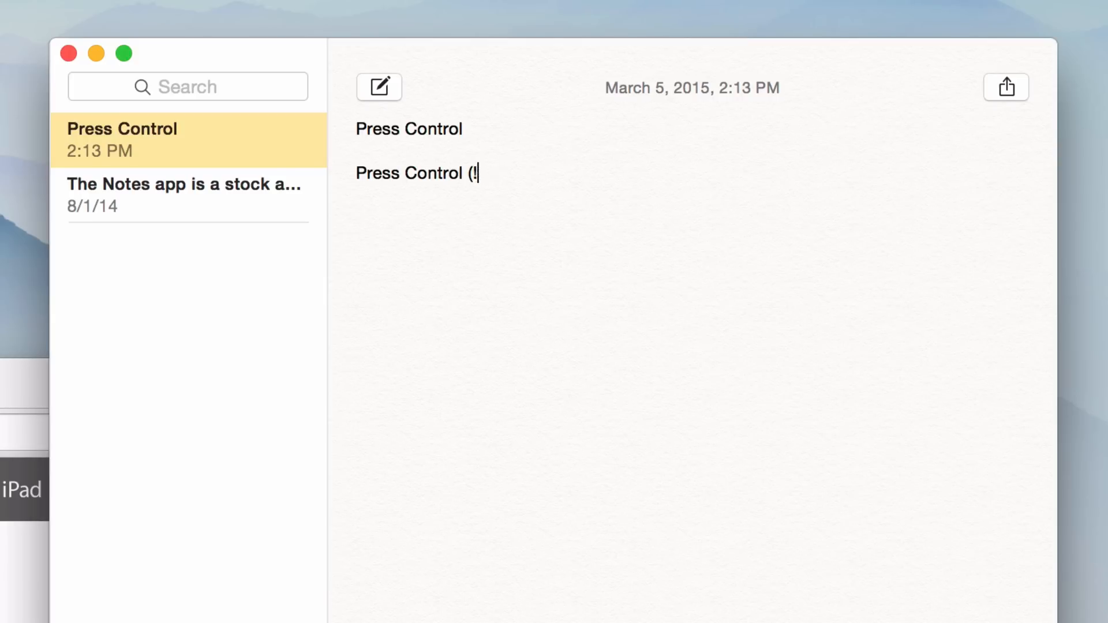
type("ct")
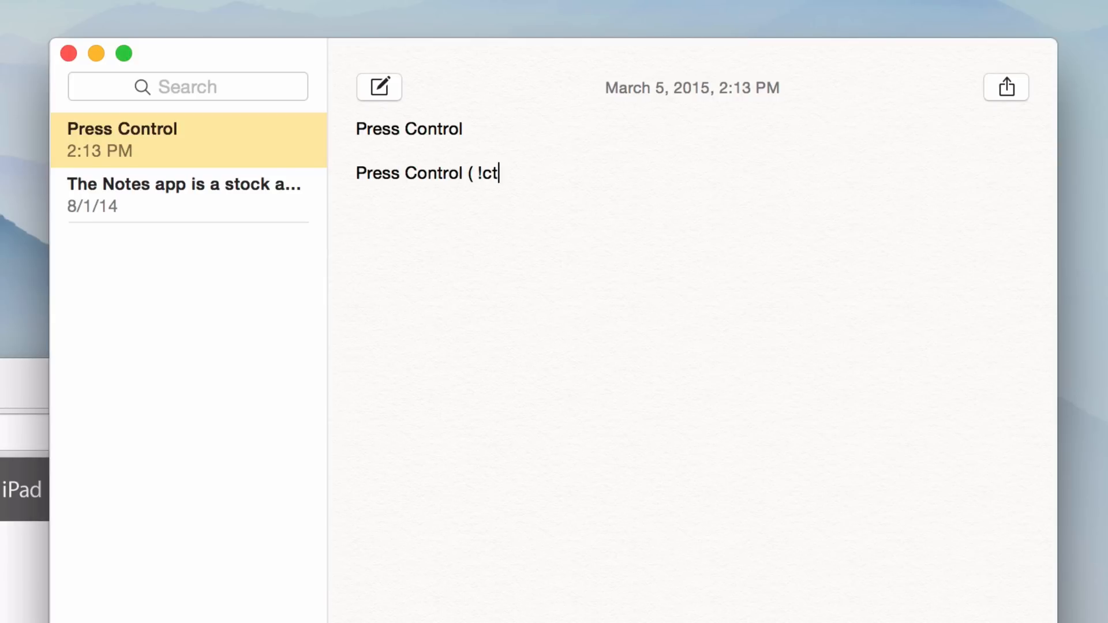
type("^)")
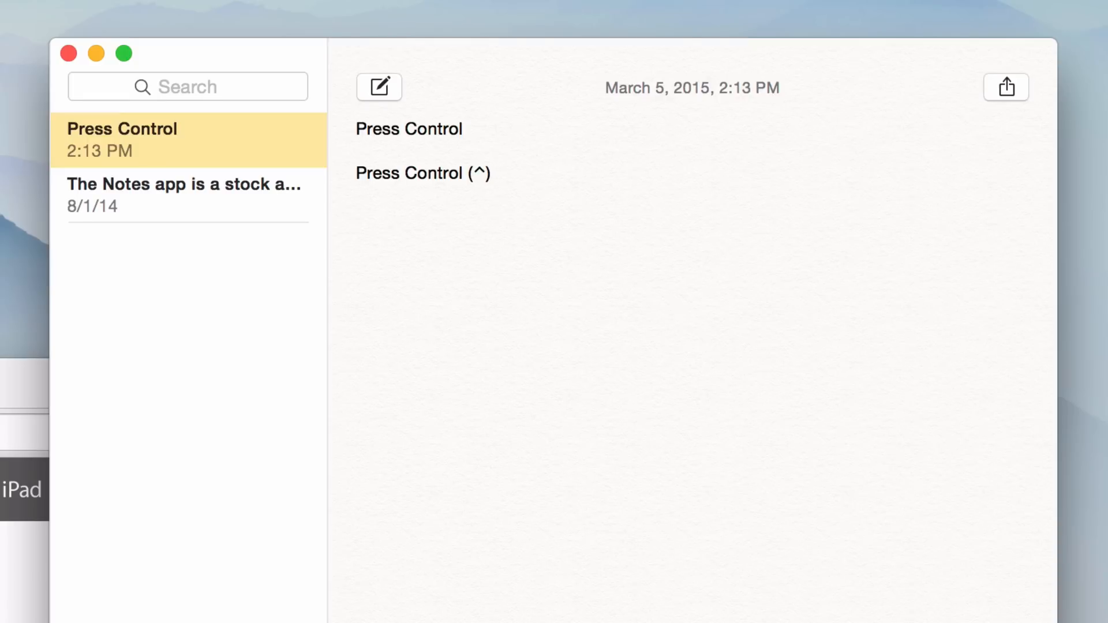
key("Return")
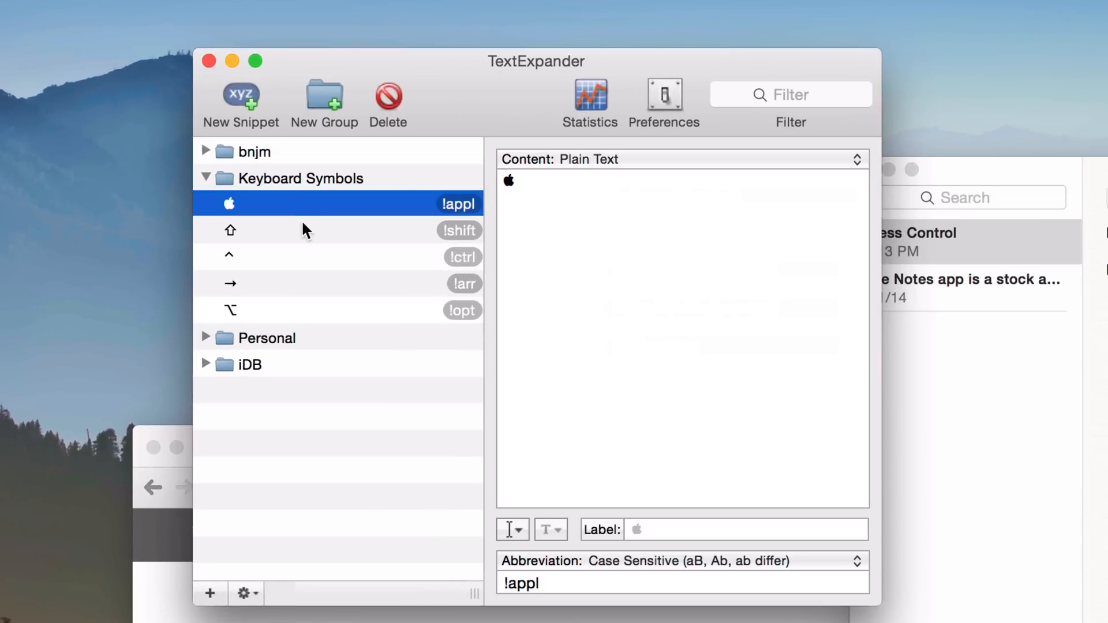
- Review the Shift, Control, arrow and option snippets' contents and abbreviations, ending on !opt
left_click(318, 256)
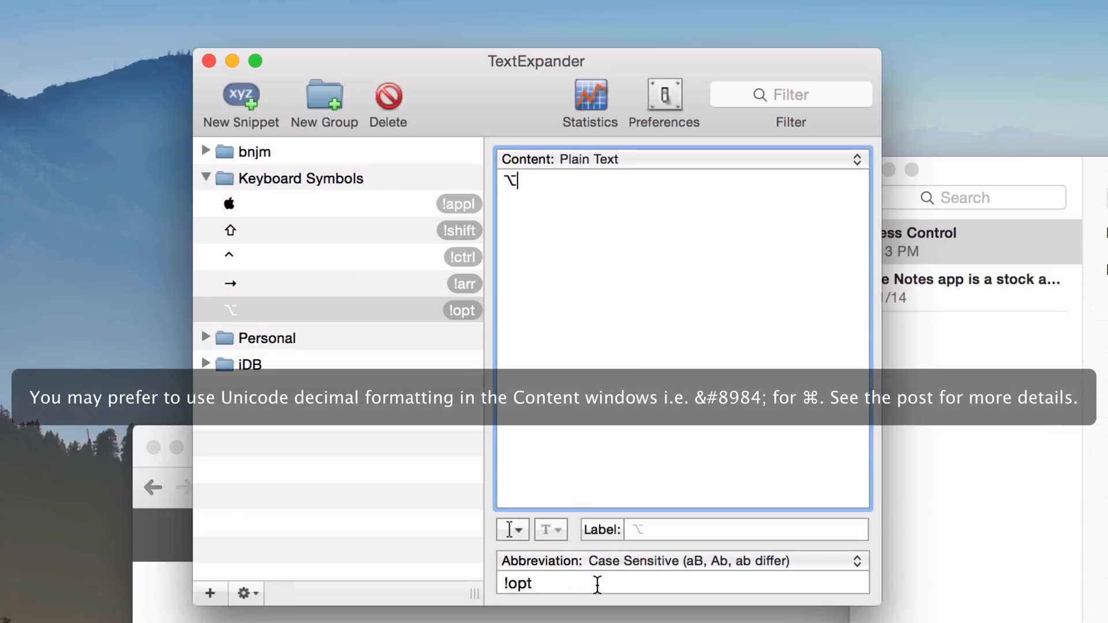
left_click(598, 583)
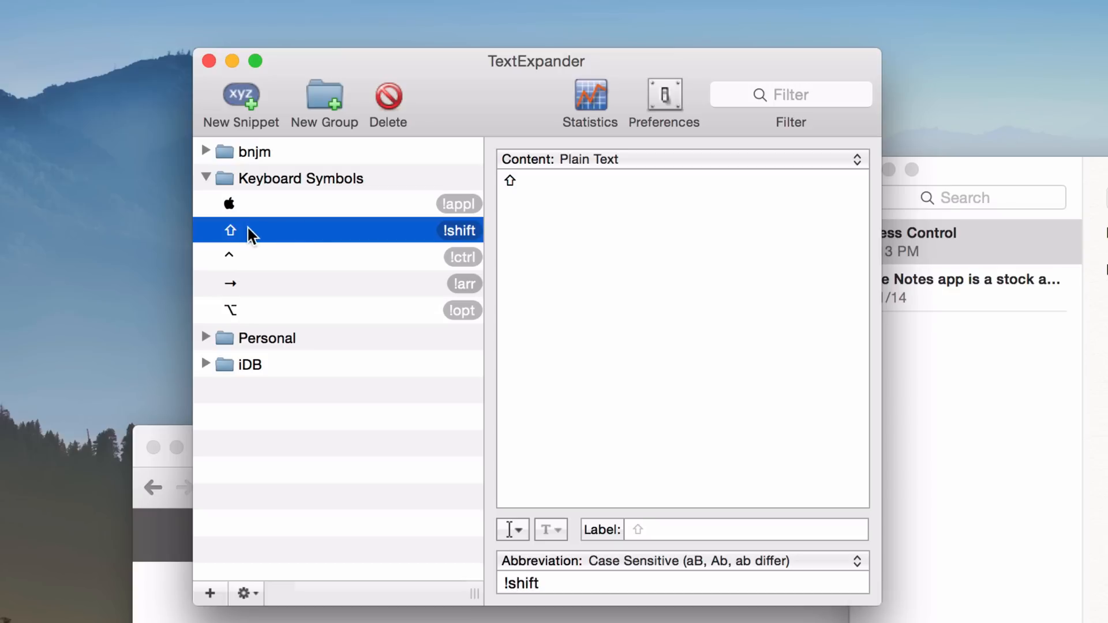
left_click(682, 318)
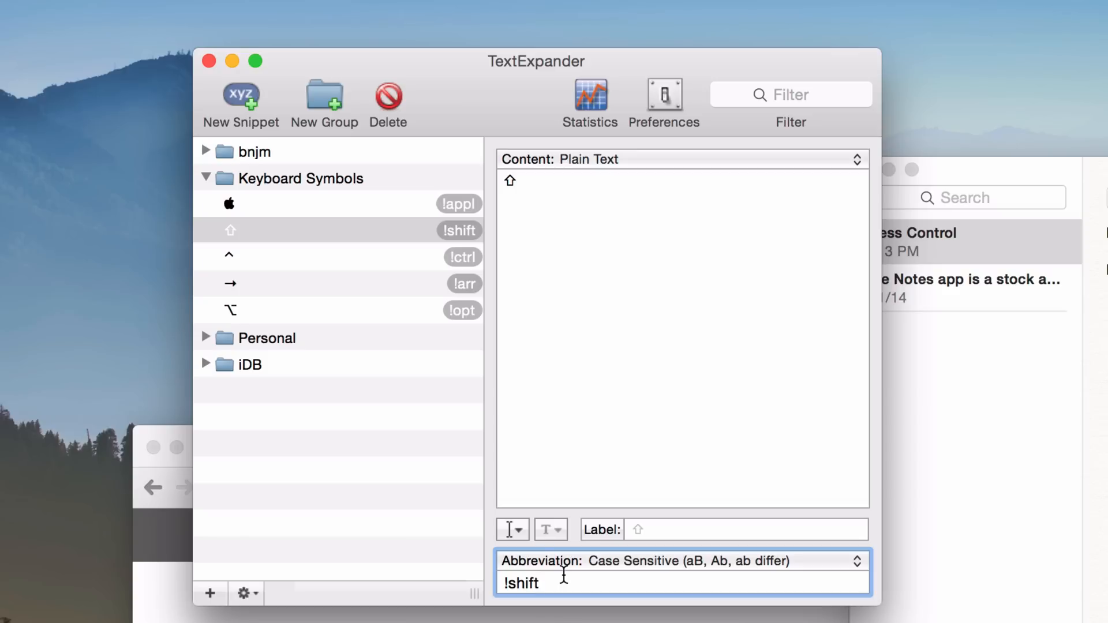
left_click(339, 231)
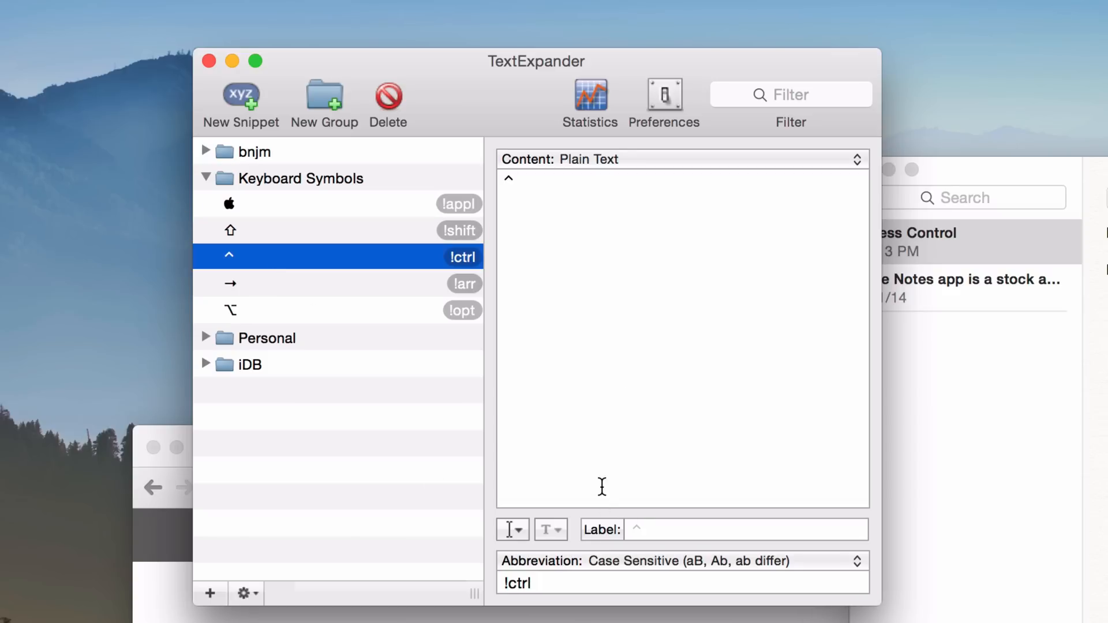
left_click(636, 318)
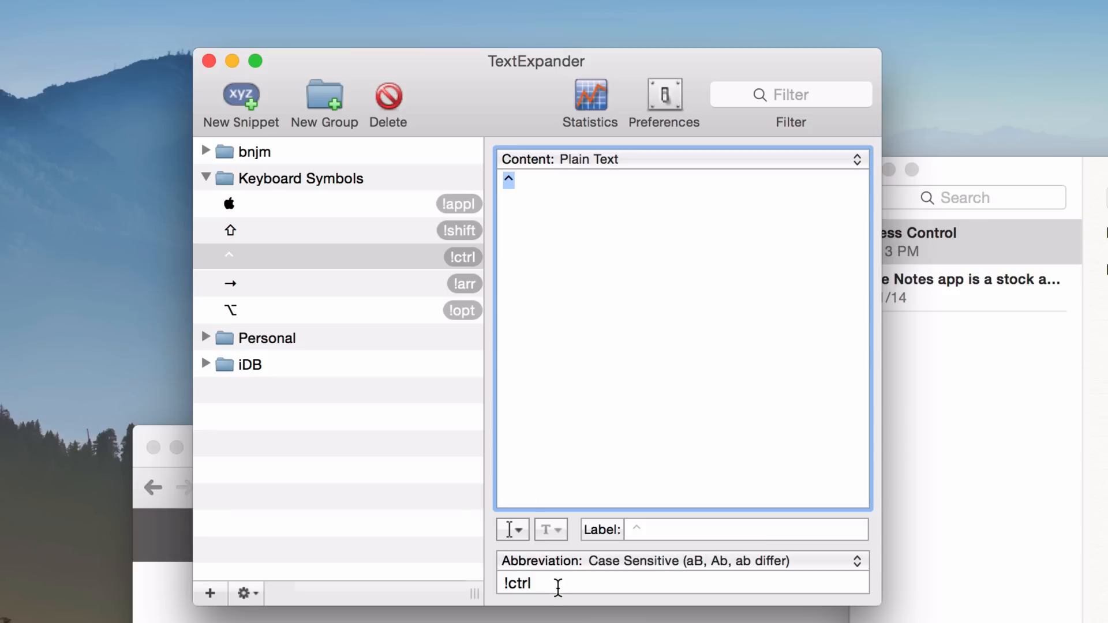
left_click(636, 583)
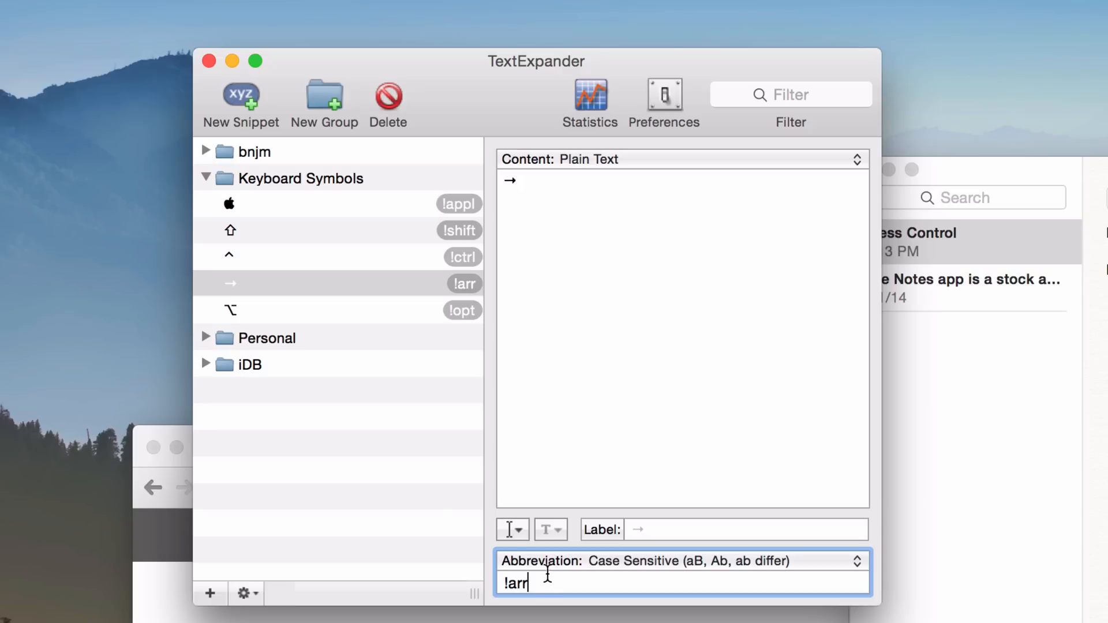
left_click(339, 309)
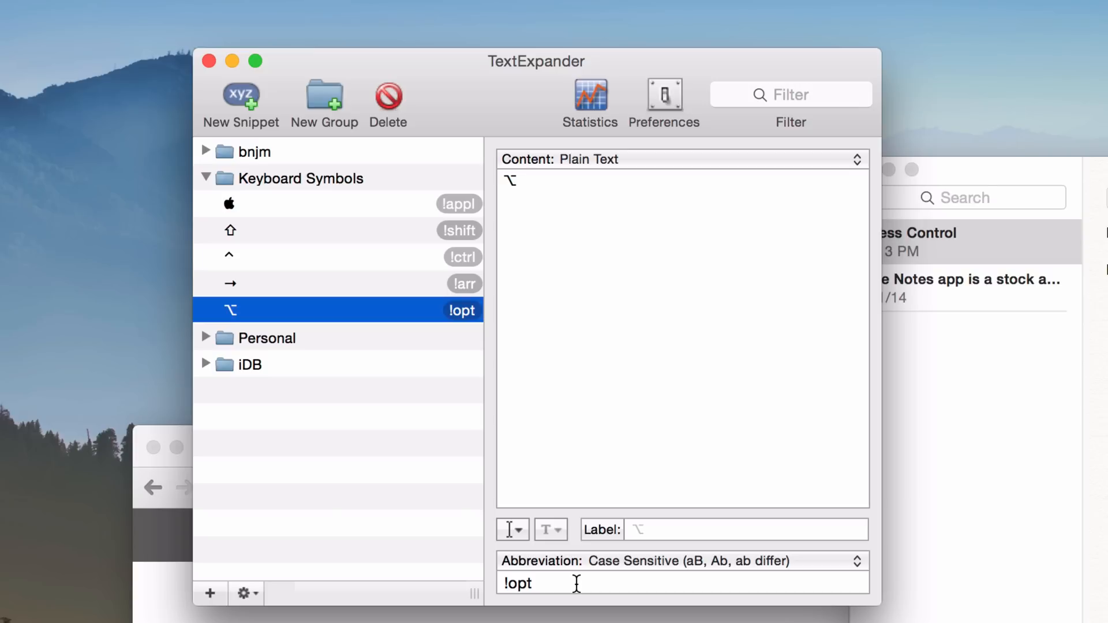
mouse_move(576, 569)
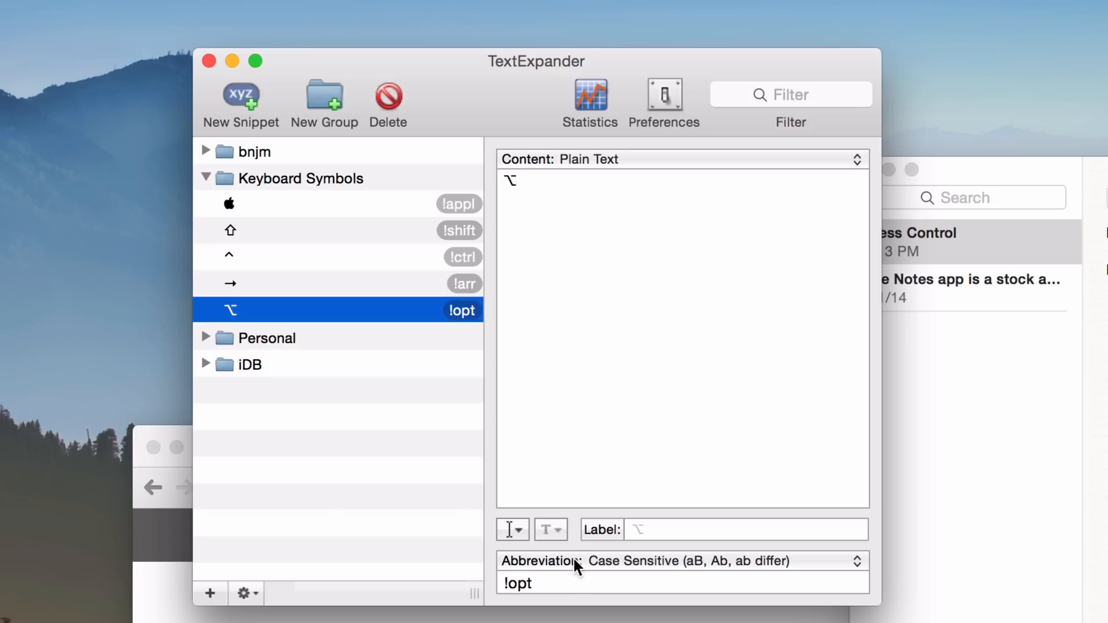
mouse_move(533, 485)
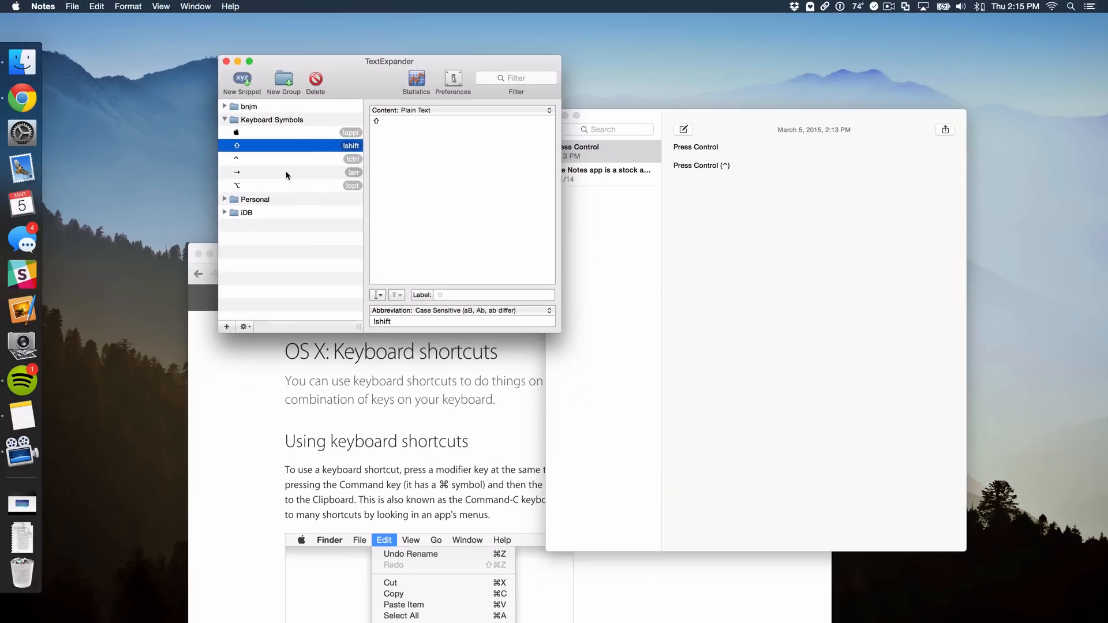
mouse_move(359, 400)
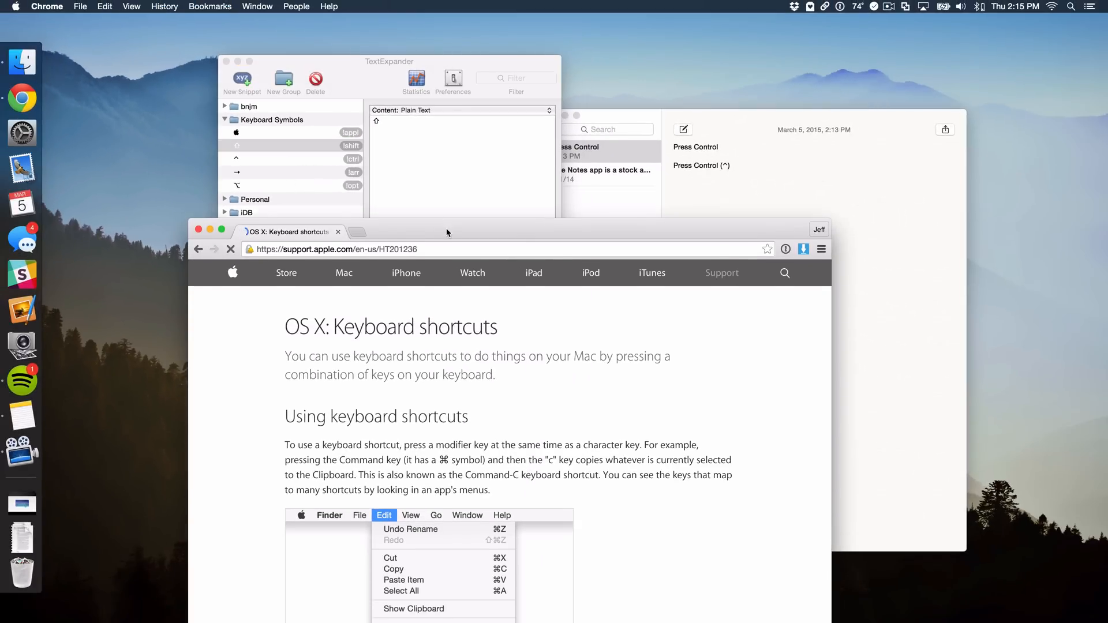
- Find the modifier table on Apple's OS X keyboard shortcuts page and copy the ⌘ symbol
left_click_drag(447, 233, 435, 207)
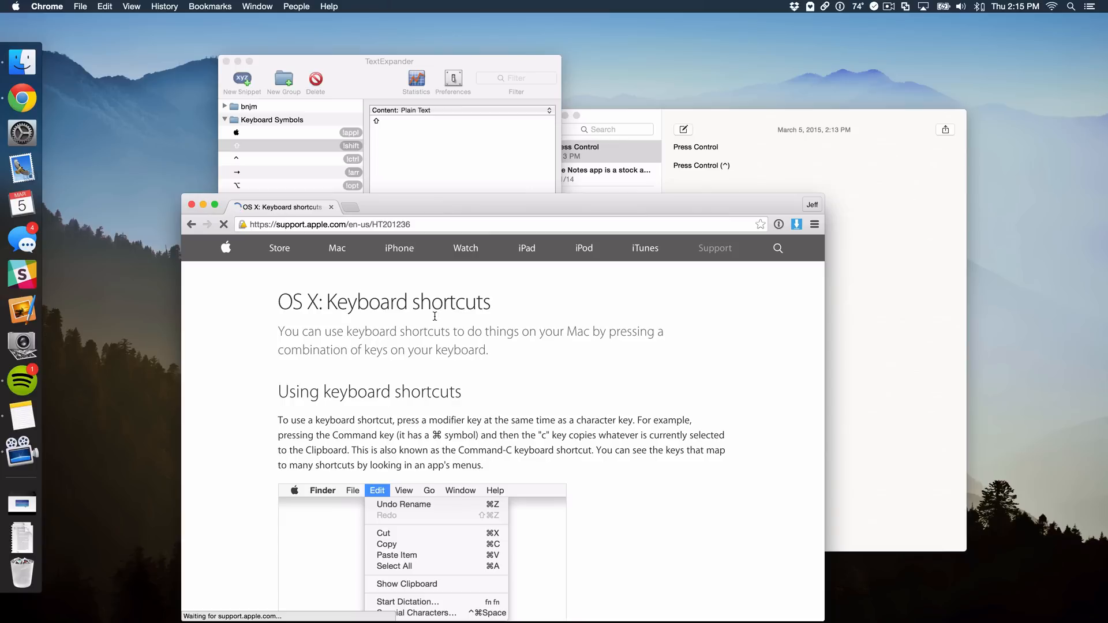
scroll("down", 3)
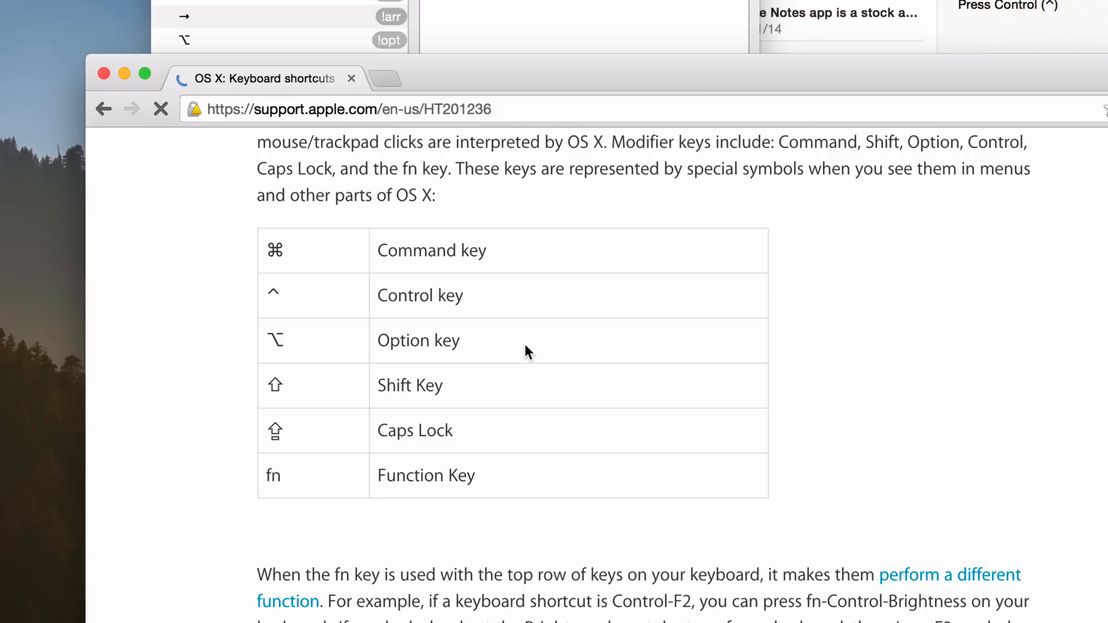
scroll("up", 3)
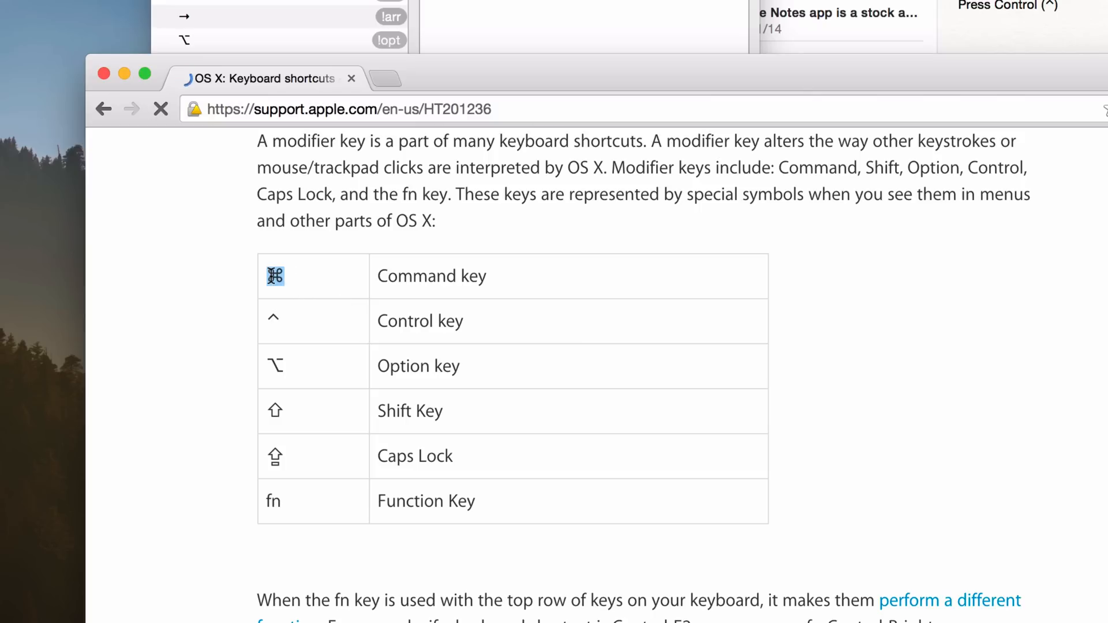
right_click(274, 276)
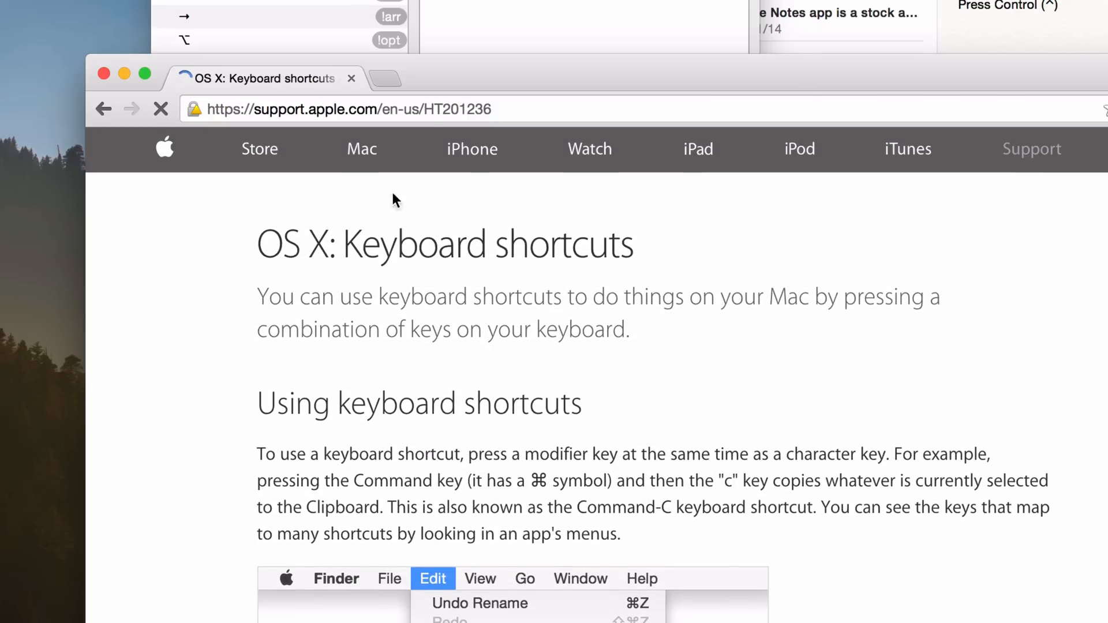
- Create a Keyboard Symbols snippet with content ⌘ and abbreviation !cmd
left_click(318, 206)
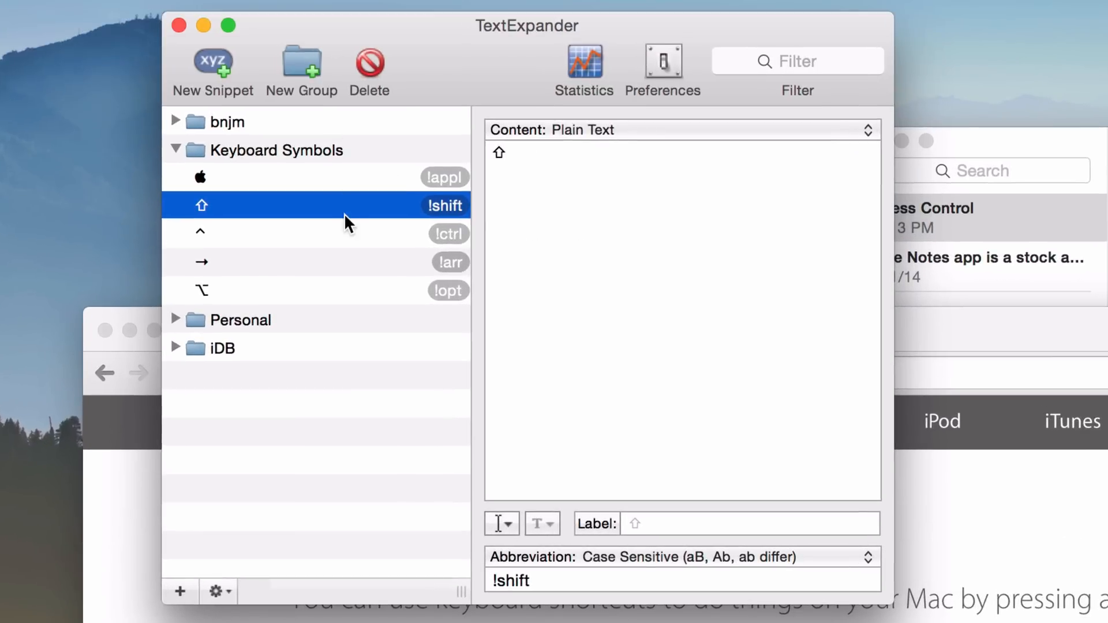
left_click(212, 71)
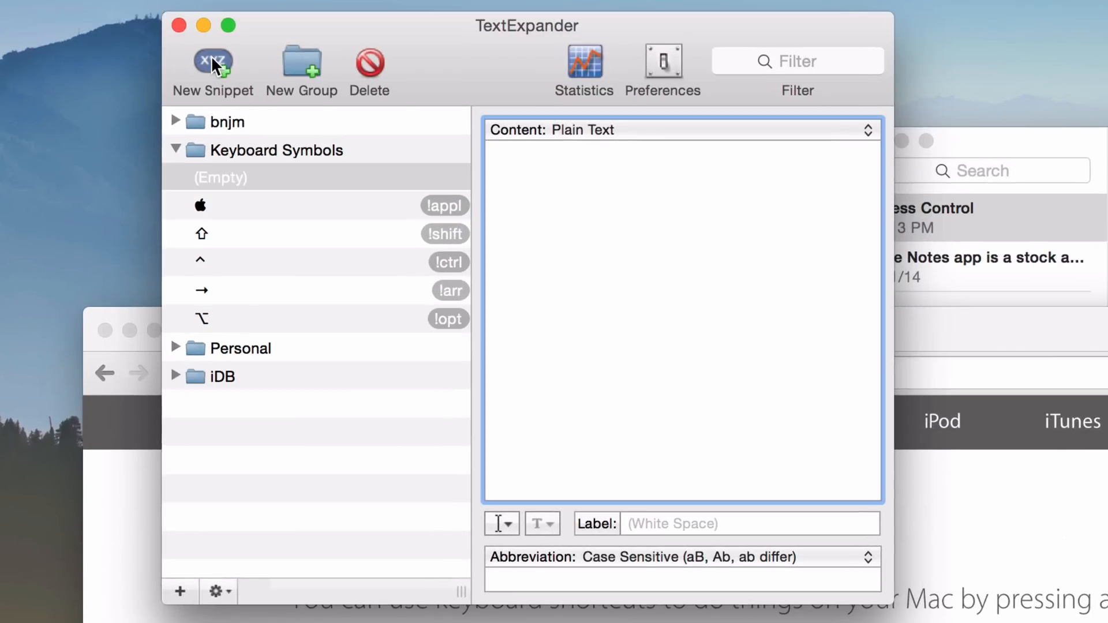
mouse_move(602, 194)
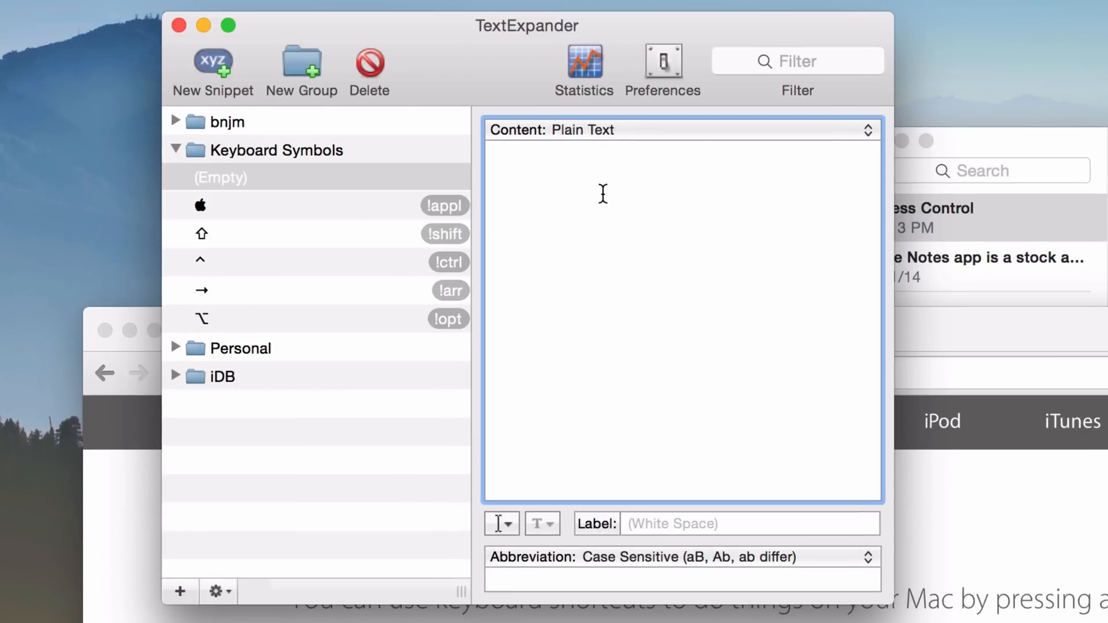
type("⌘")
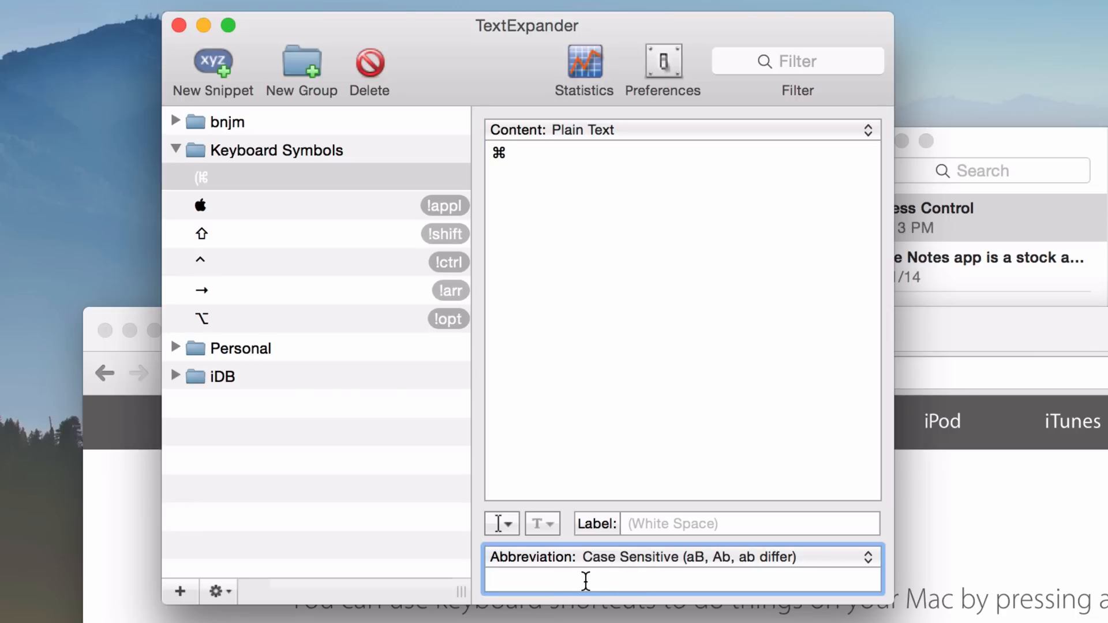
type("!")
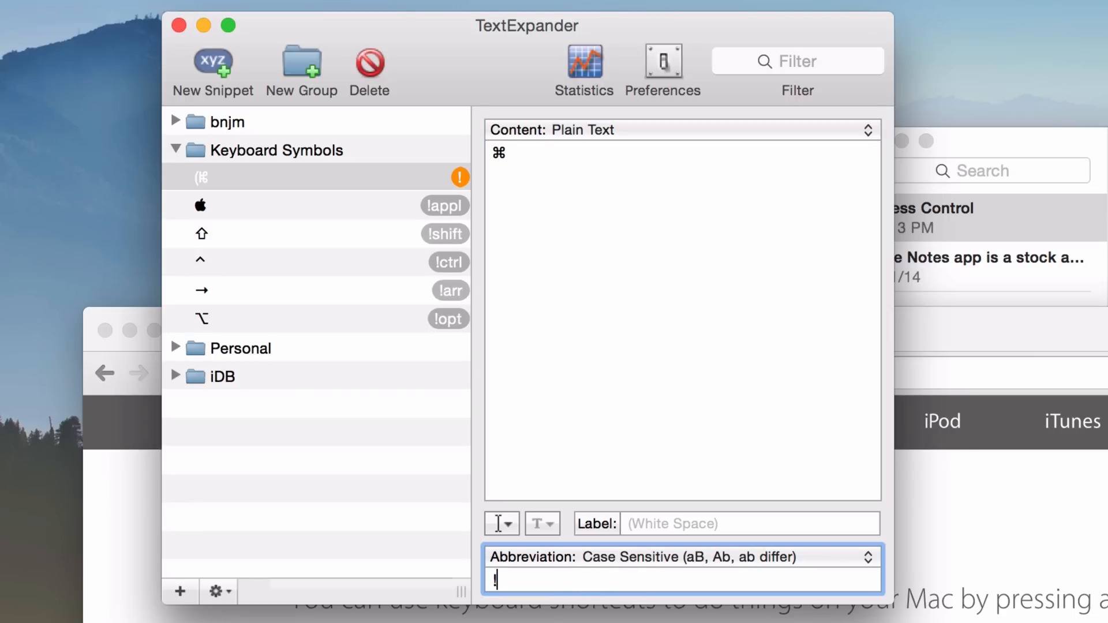
type("cmd")
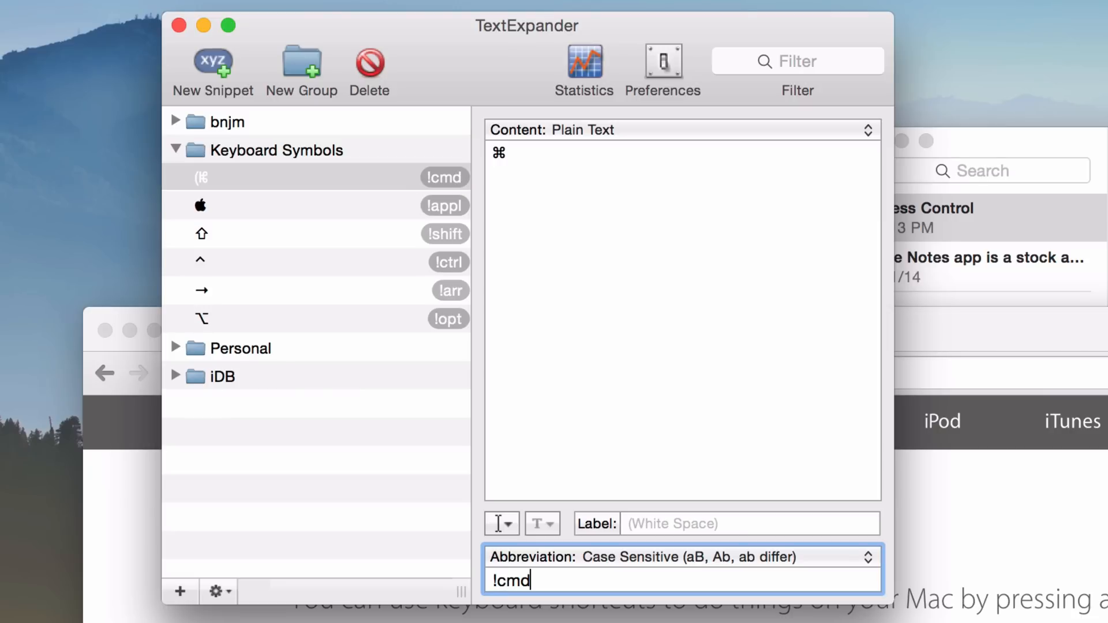
left_click(311, 234)
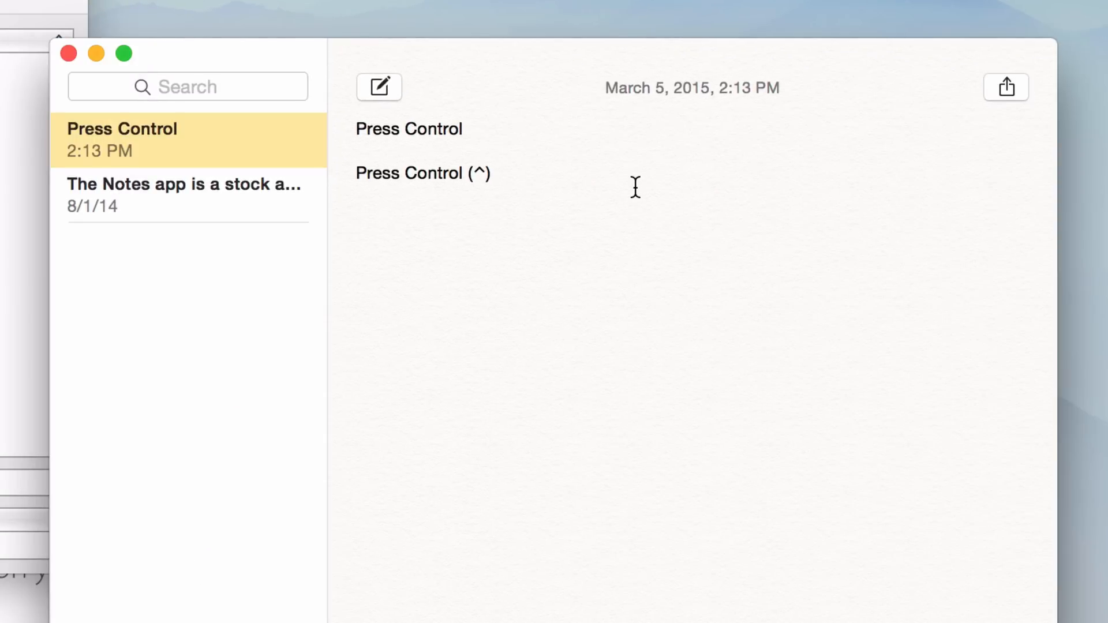
- Type 'Press Command (' and insert ⌘ using the !cmd snippet
type("Press Comm")
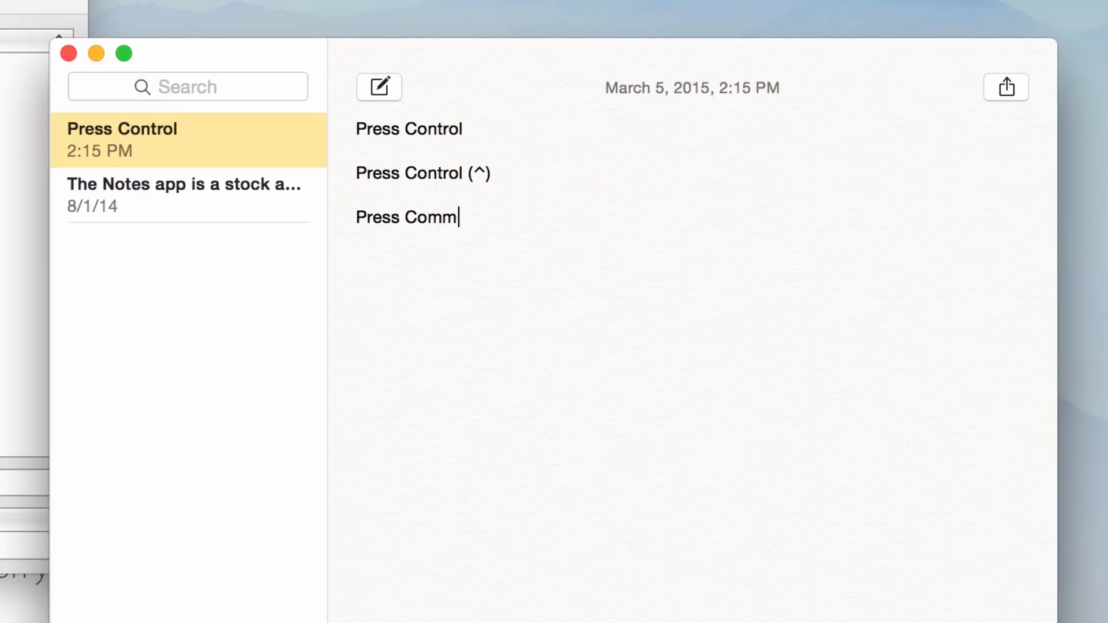
type("and (")
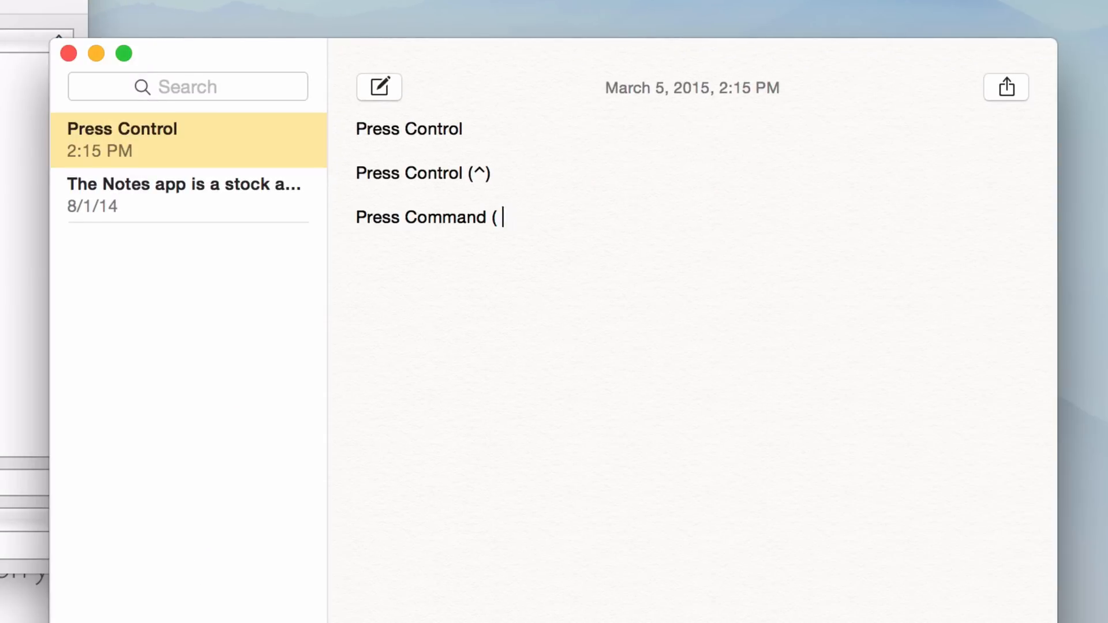
type("⌘")
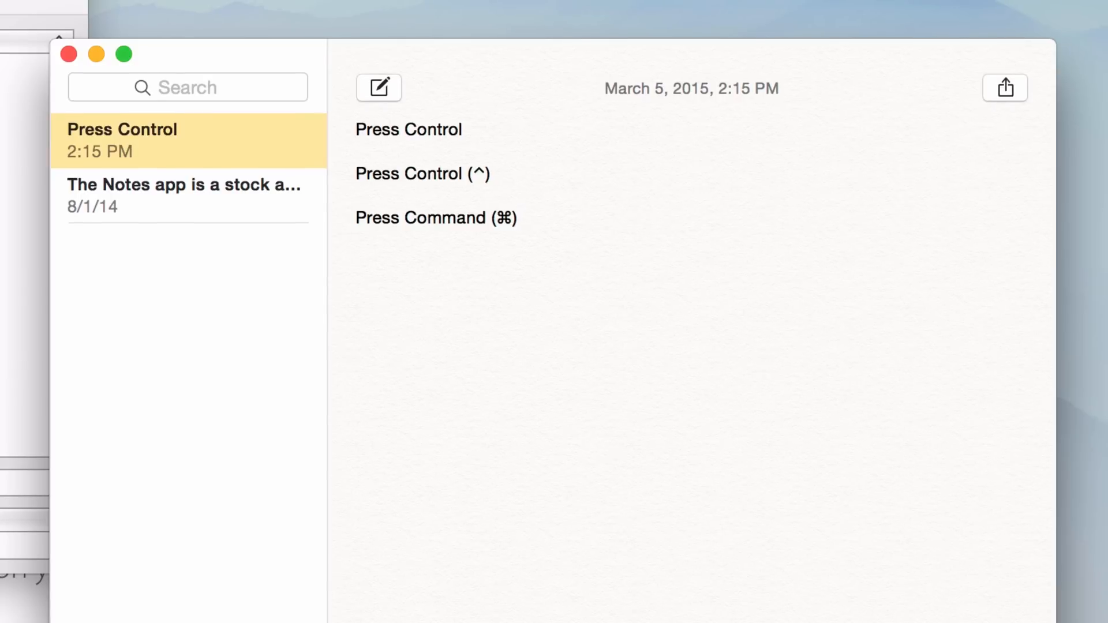
mouse_move(276, 310)
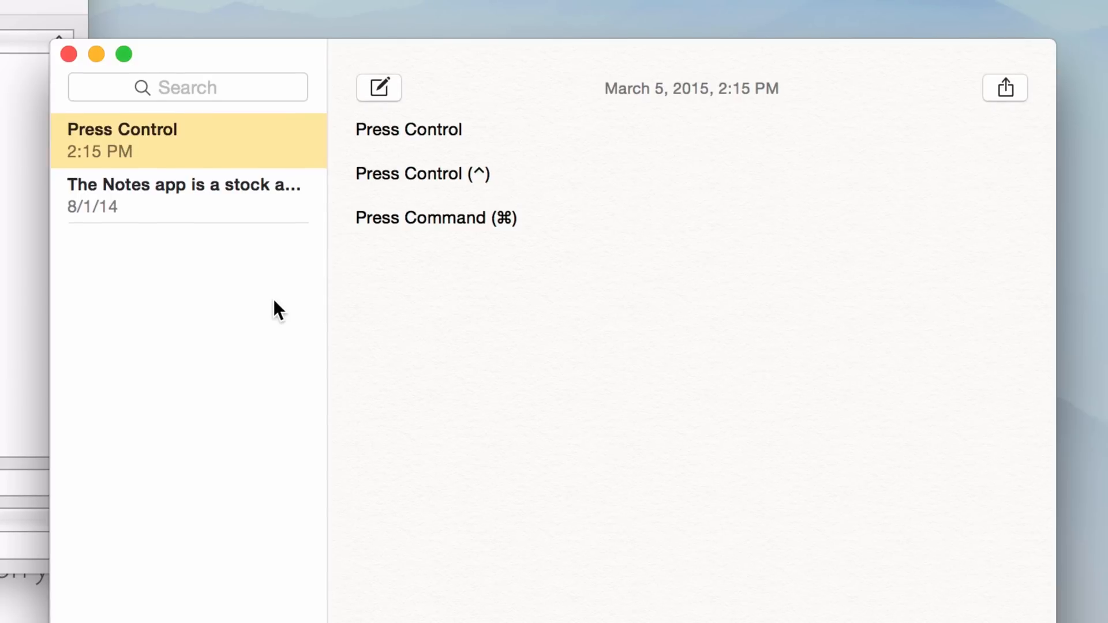